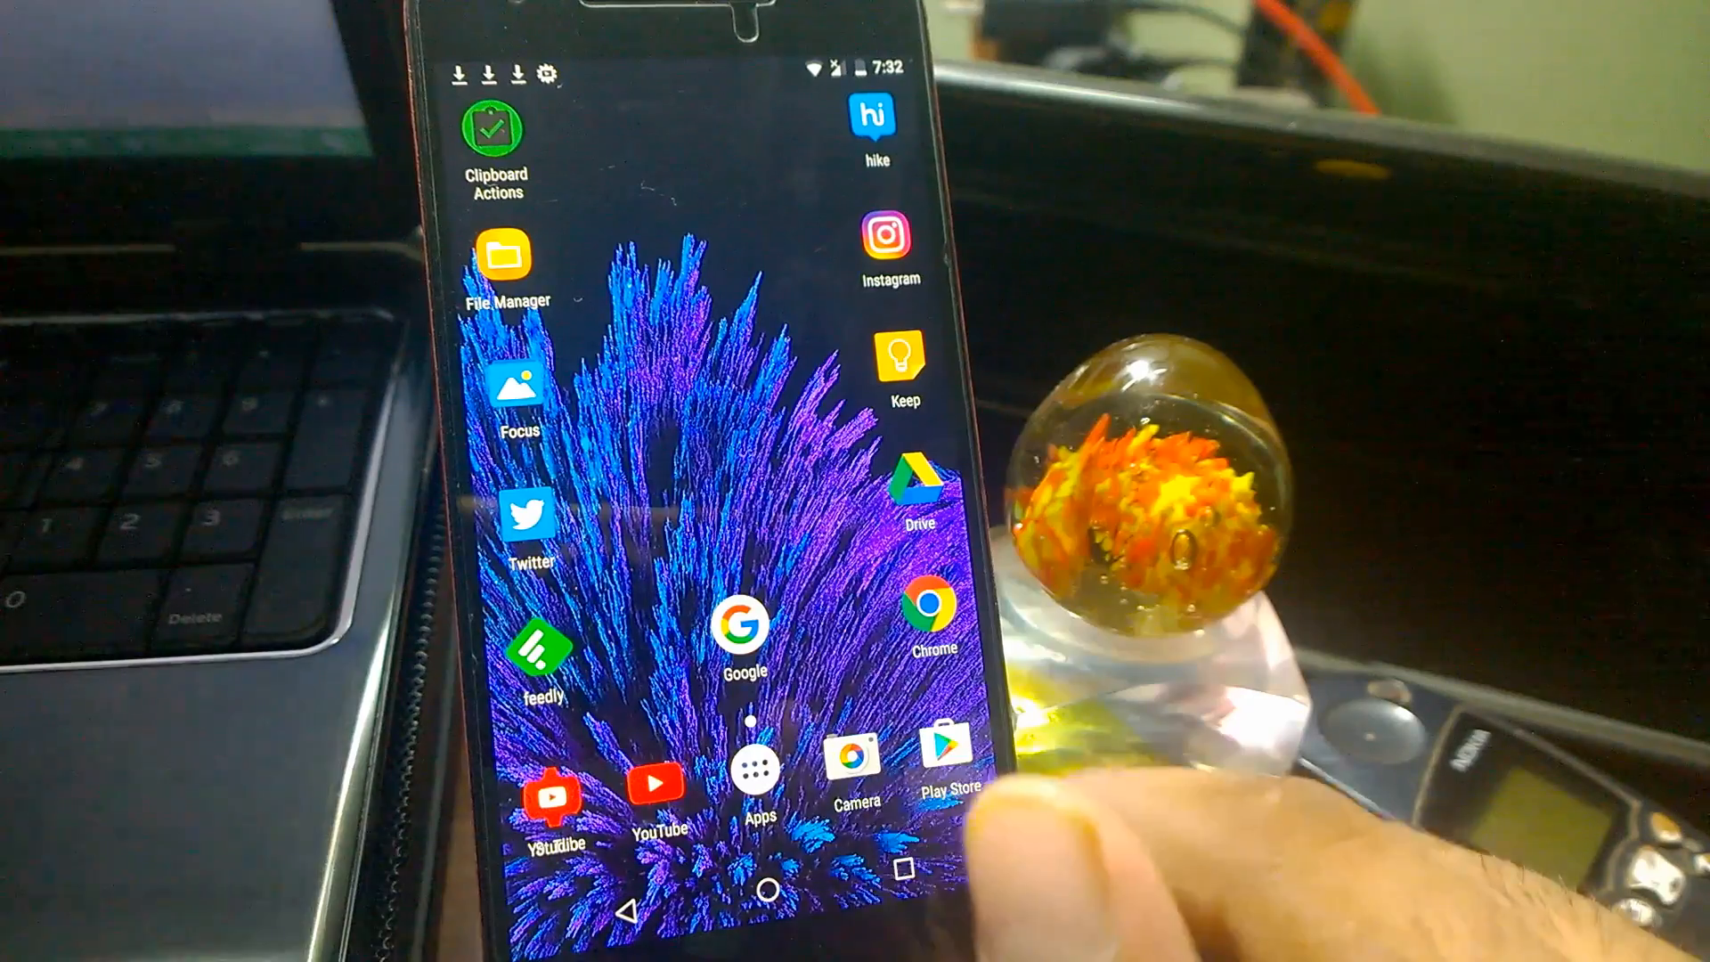
Launch the Play Store from the home screen to search for Earn to Die 2.
click(937, 751)
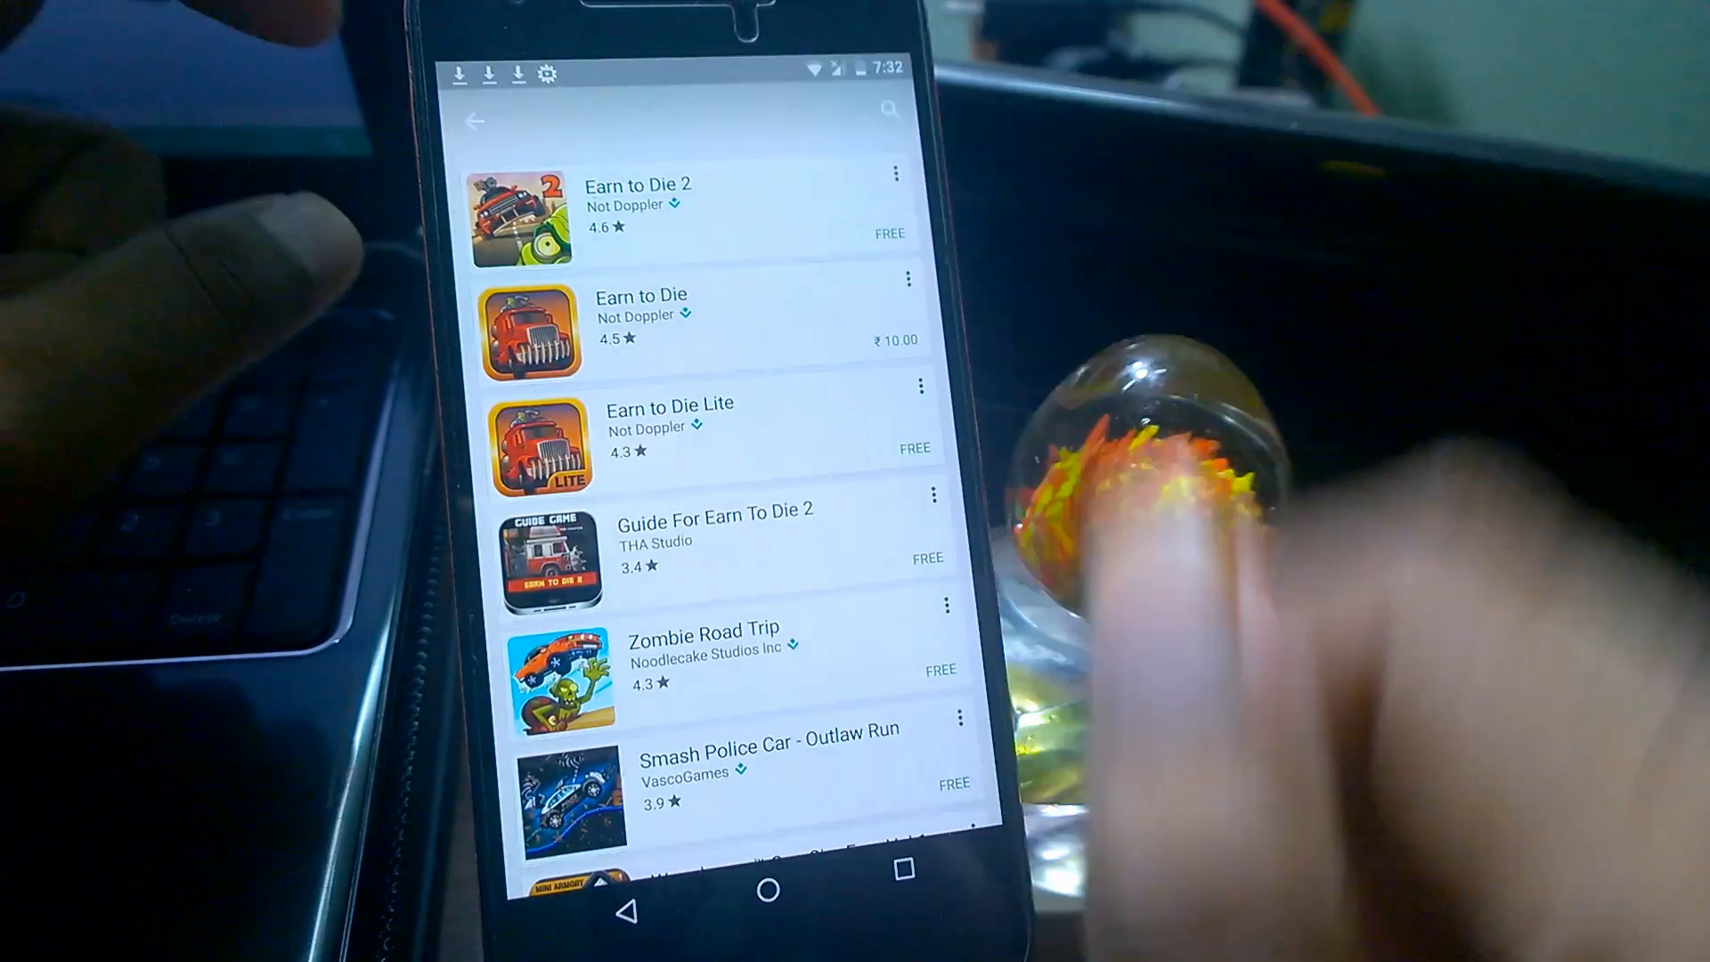
Bring up the Earn to Die 2 listing from the results and reach its Share option.
click(638, 207)
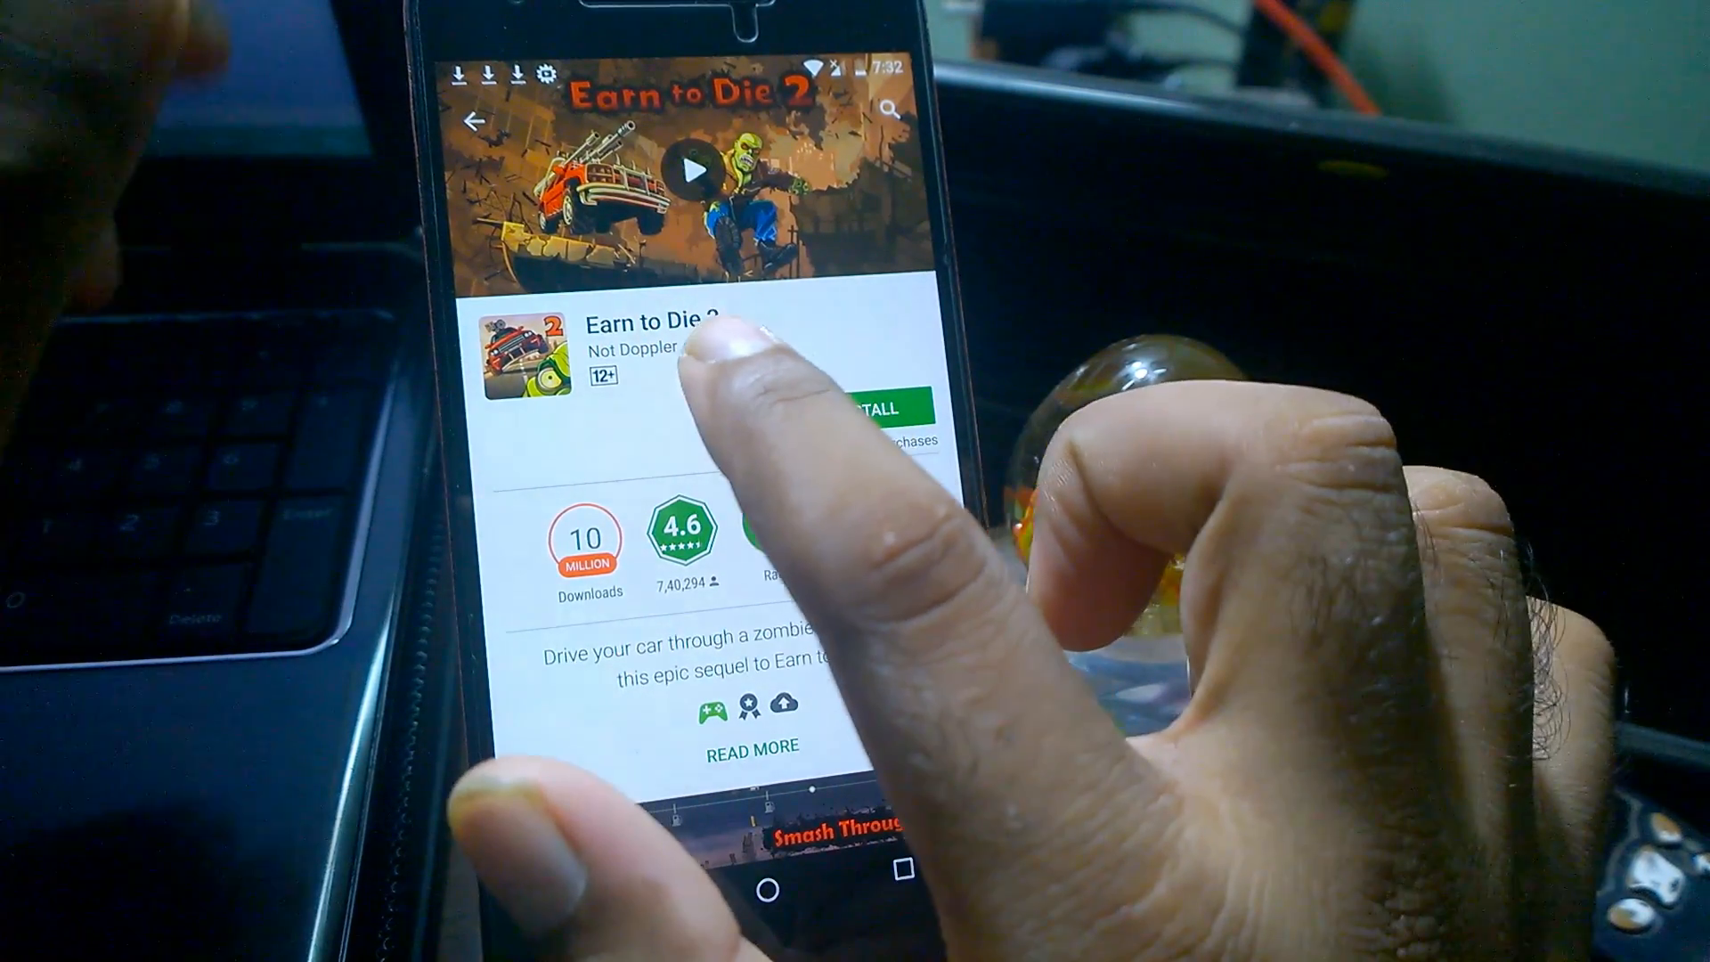
scroll(down, 3)
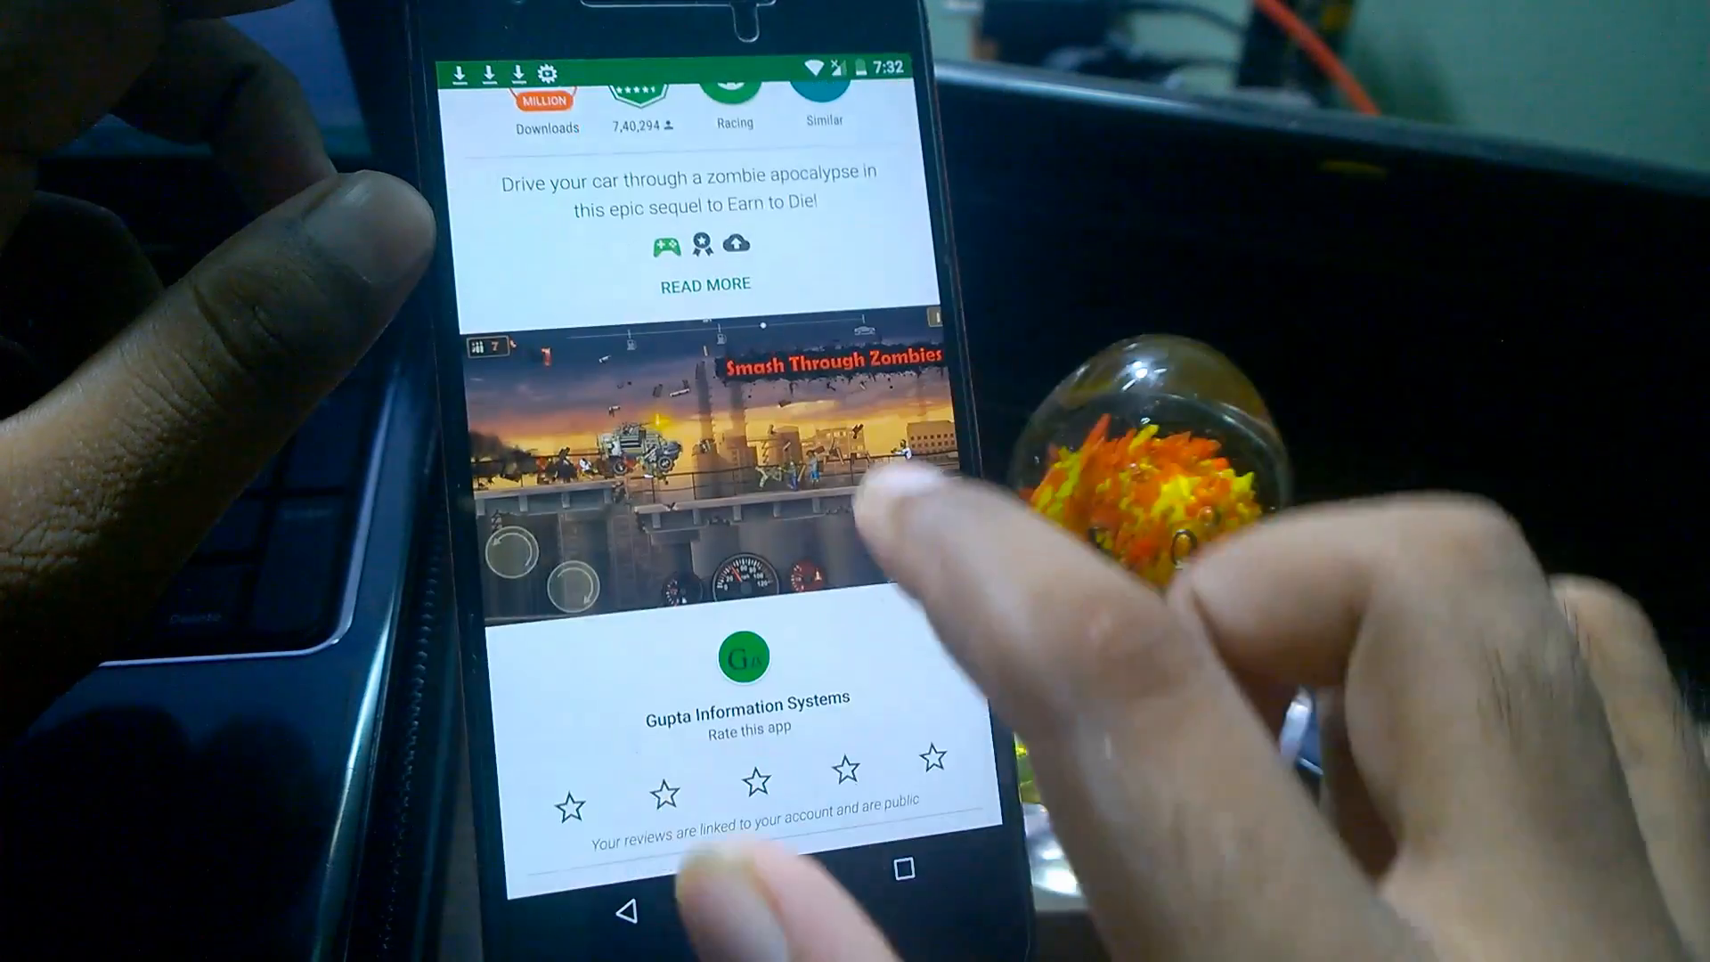
scroll(up, 3)
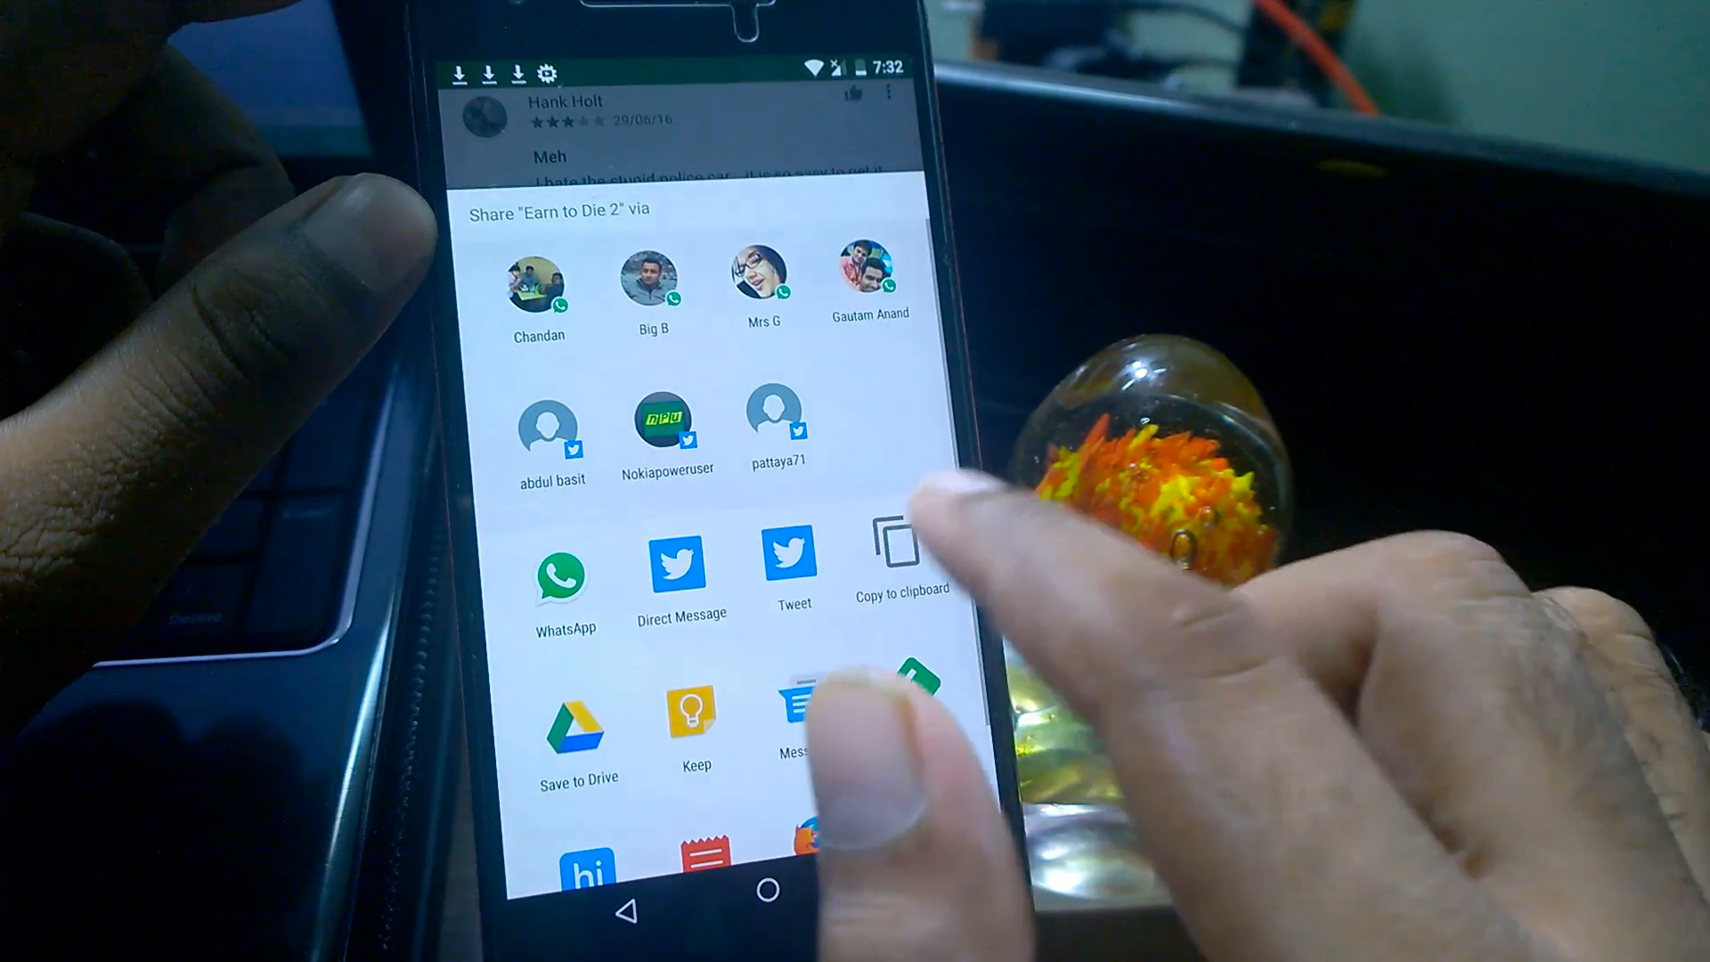
Copy the Earn to Die 2 link to the clipboard and leave the Play Store.
click(897, 545)
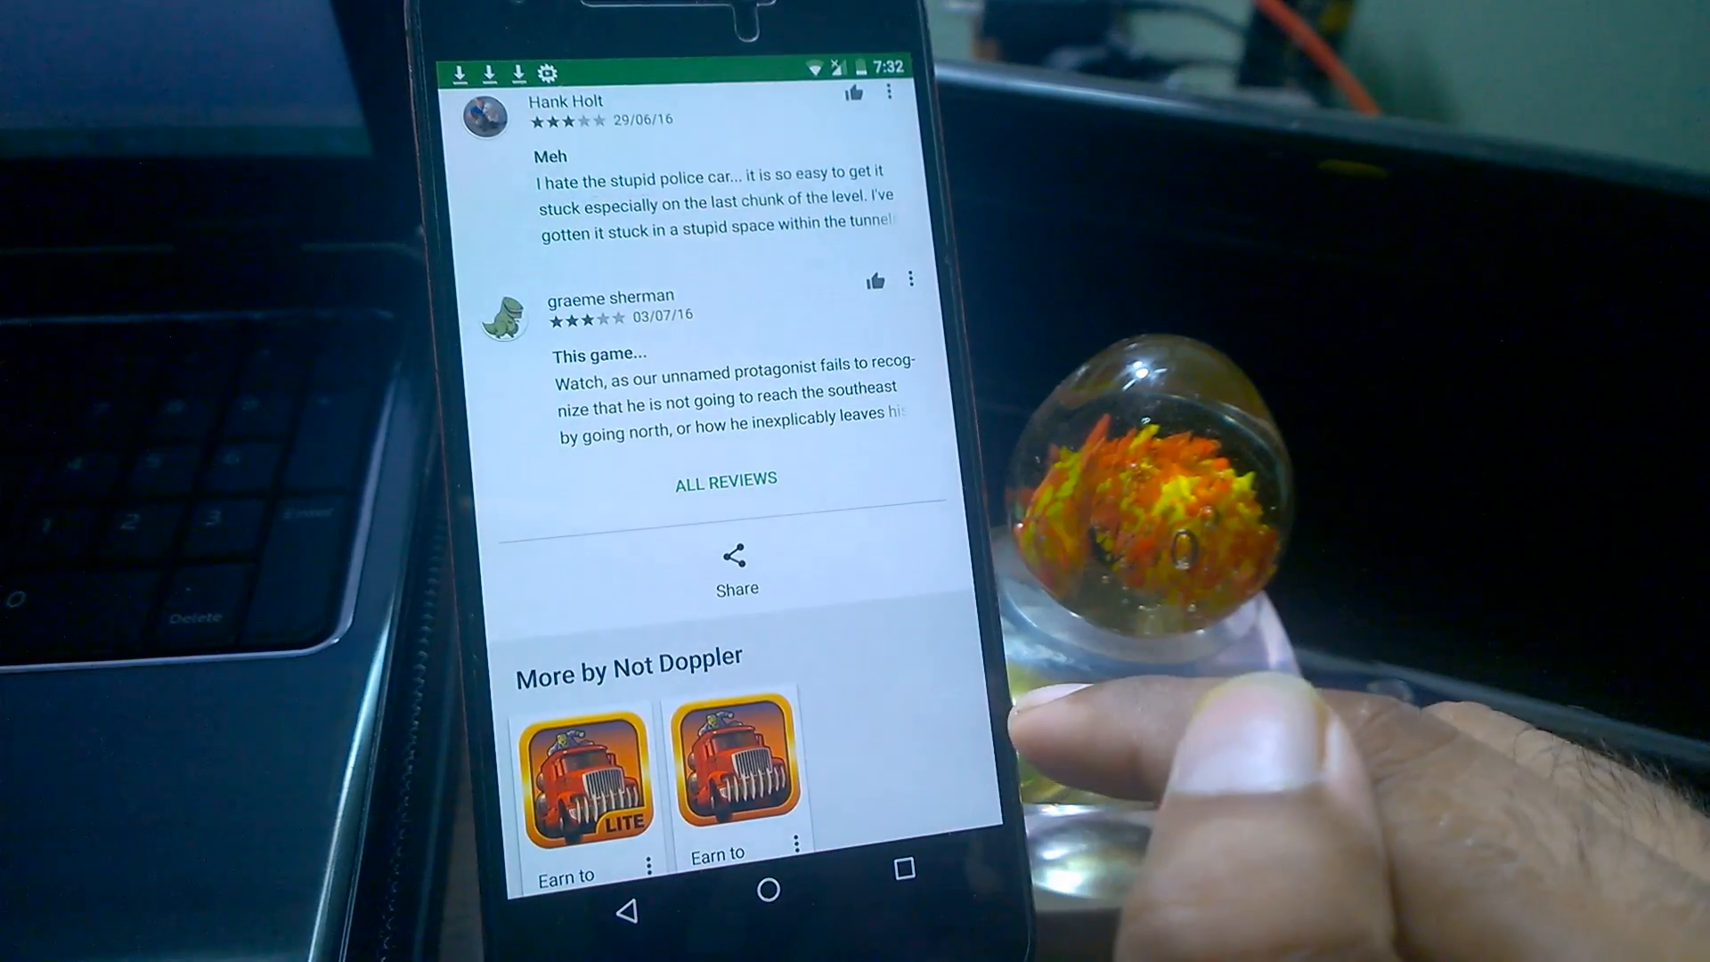
click(735, 770)
text(com.ear)
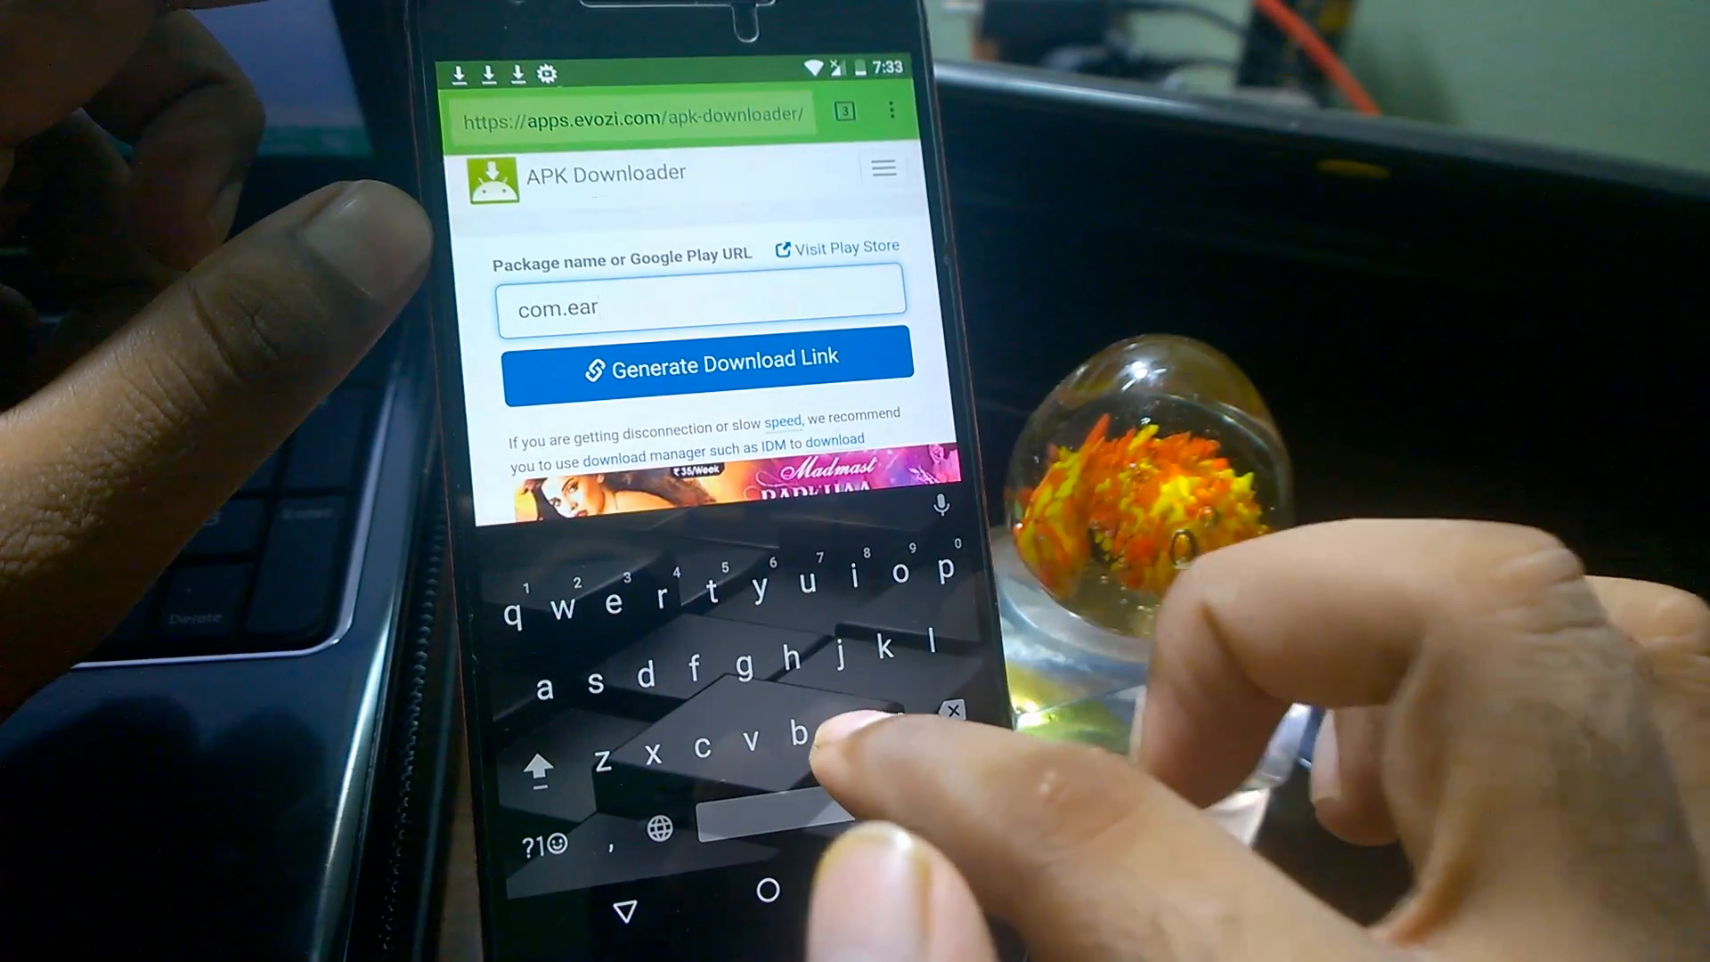
Fill the apps.evozi.com Package name field with the name beginning com.earntod.
text(ntod)
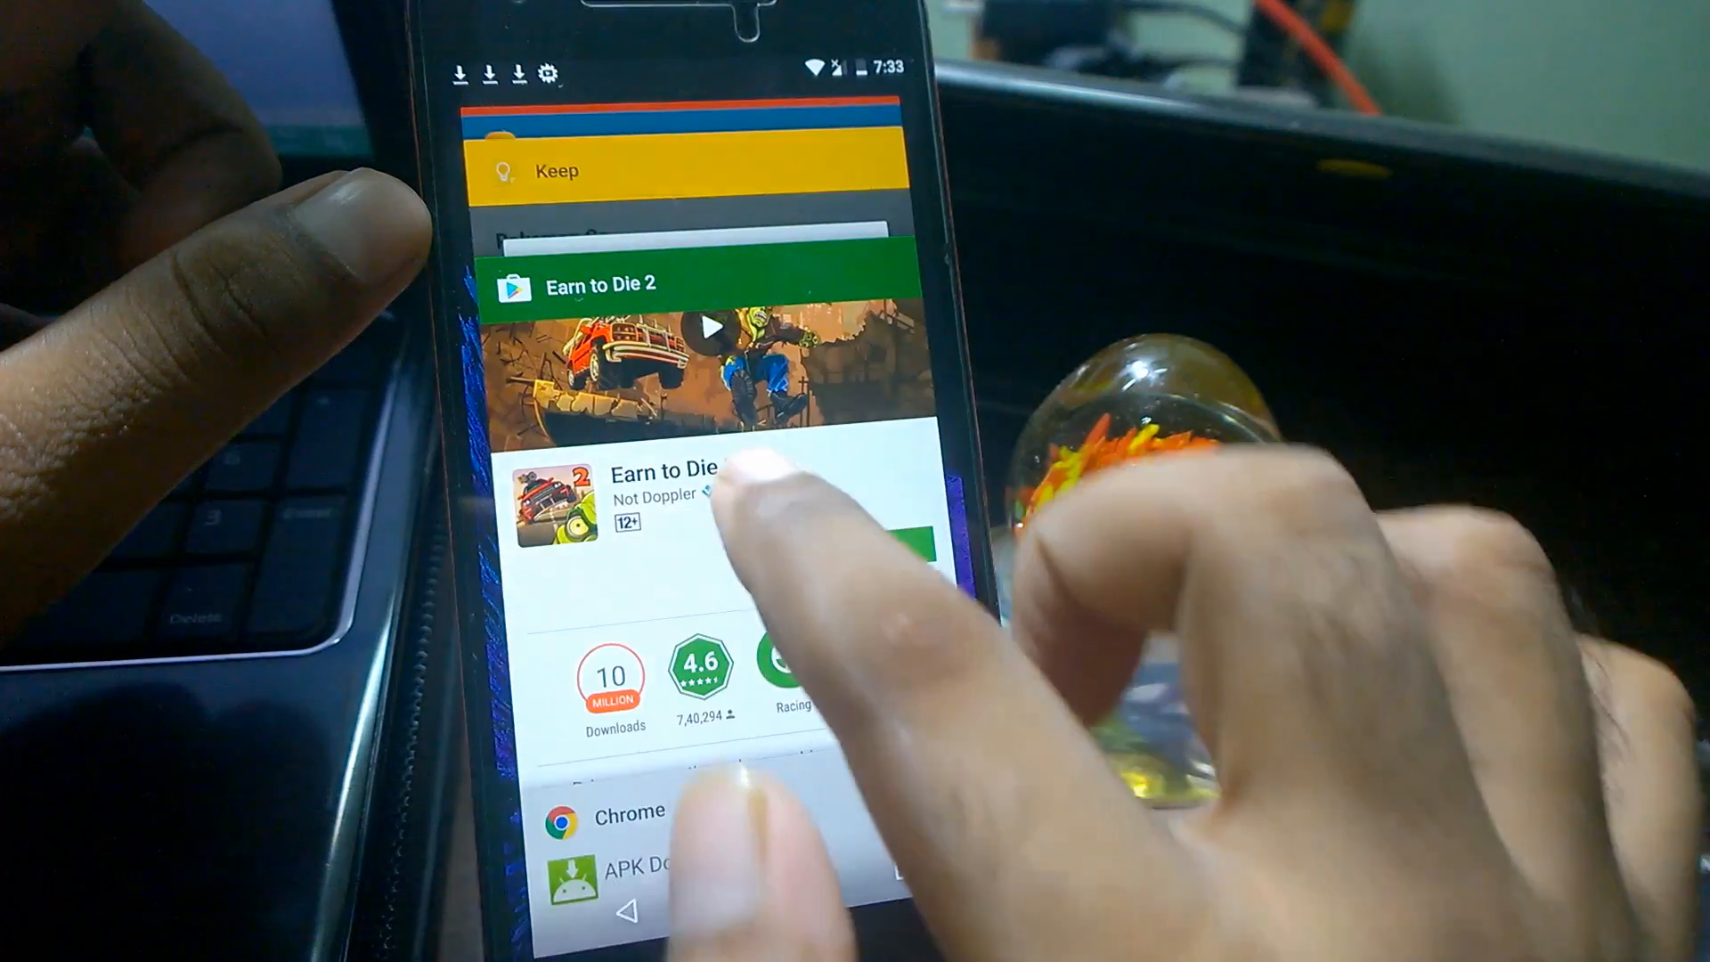
Switch to Chrome from recent apps with the apkleecher.net site loaded.
click(677, 485)
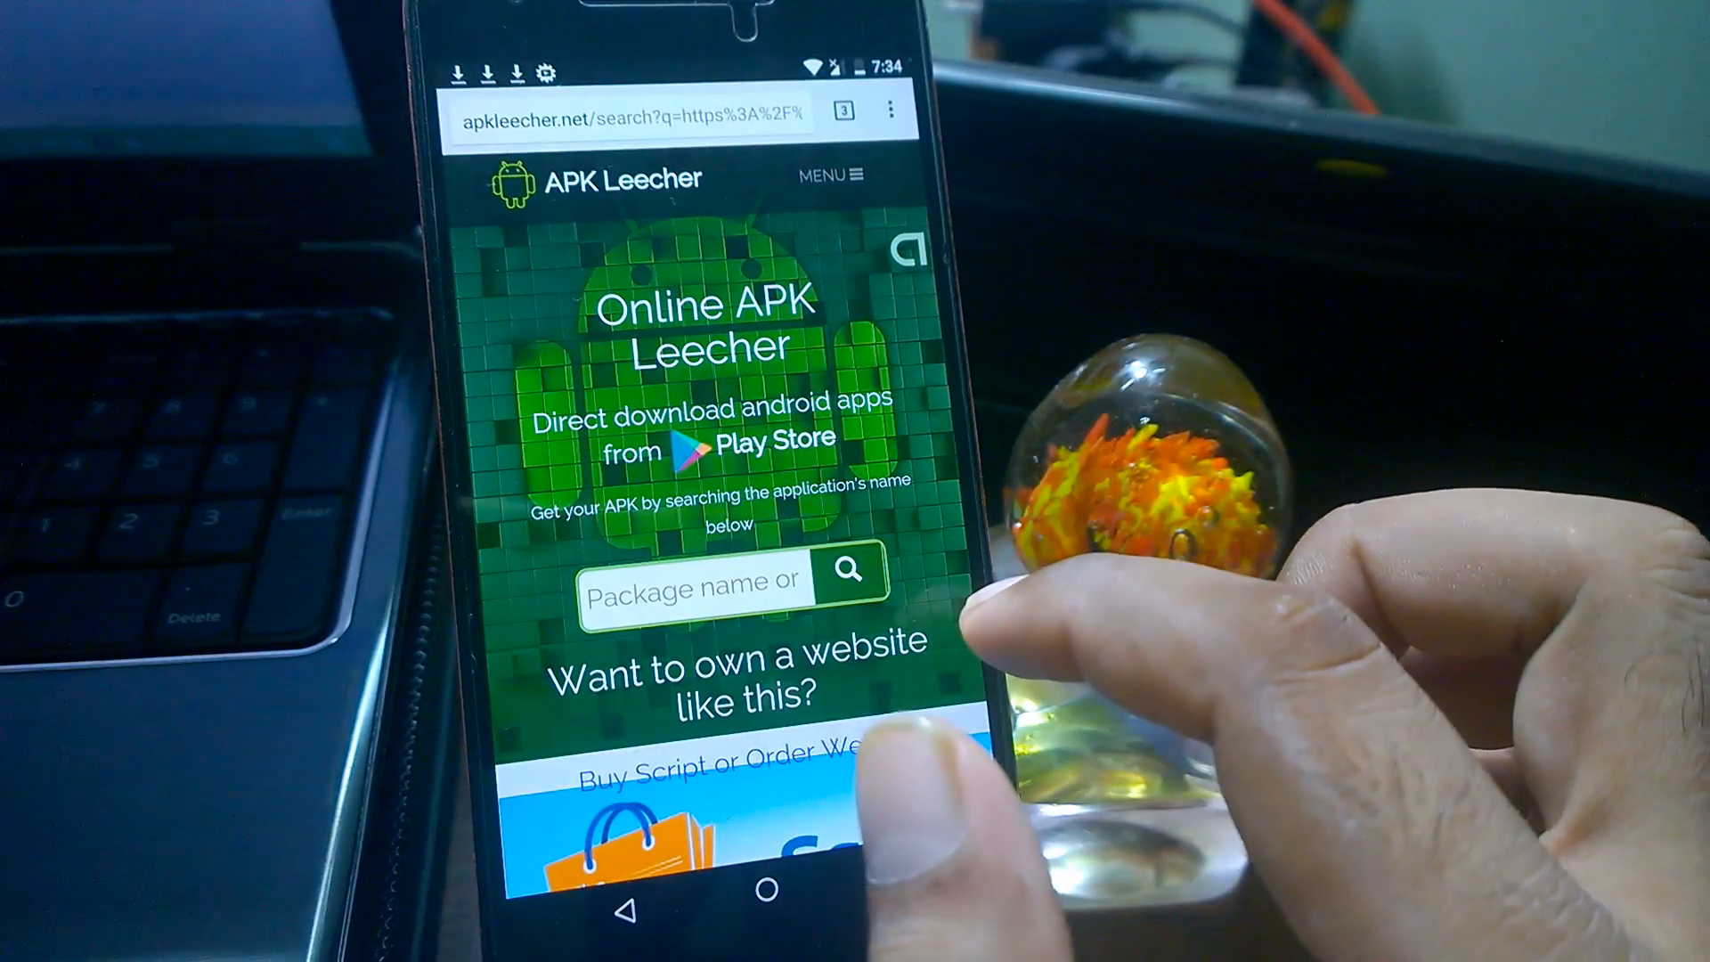
Search APK Leecher for Com.earntodie2 and reach the Earn to Die 2 by Not Doppler result.
scroll(down, 3)
text(Com)
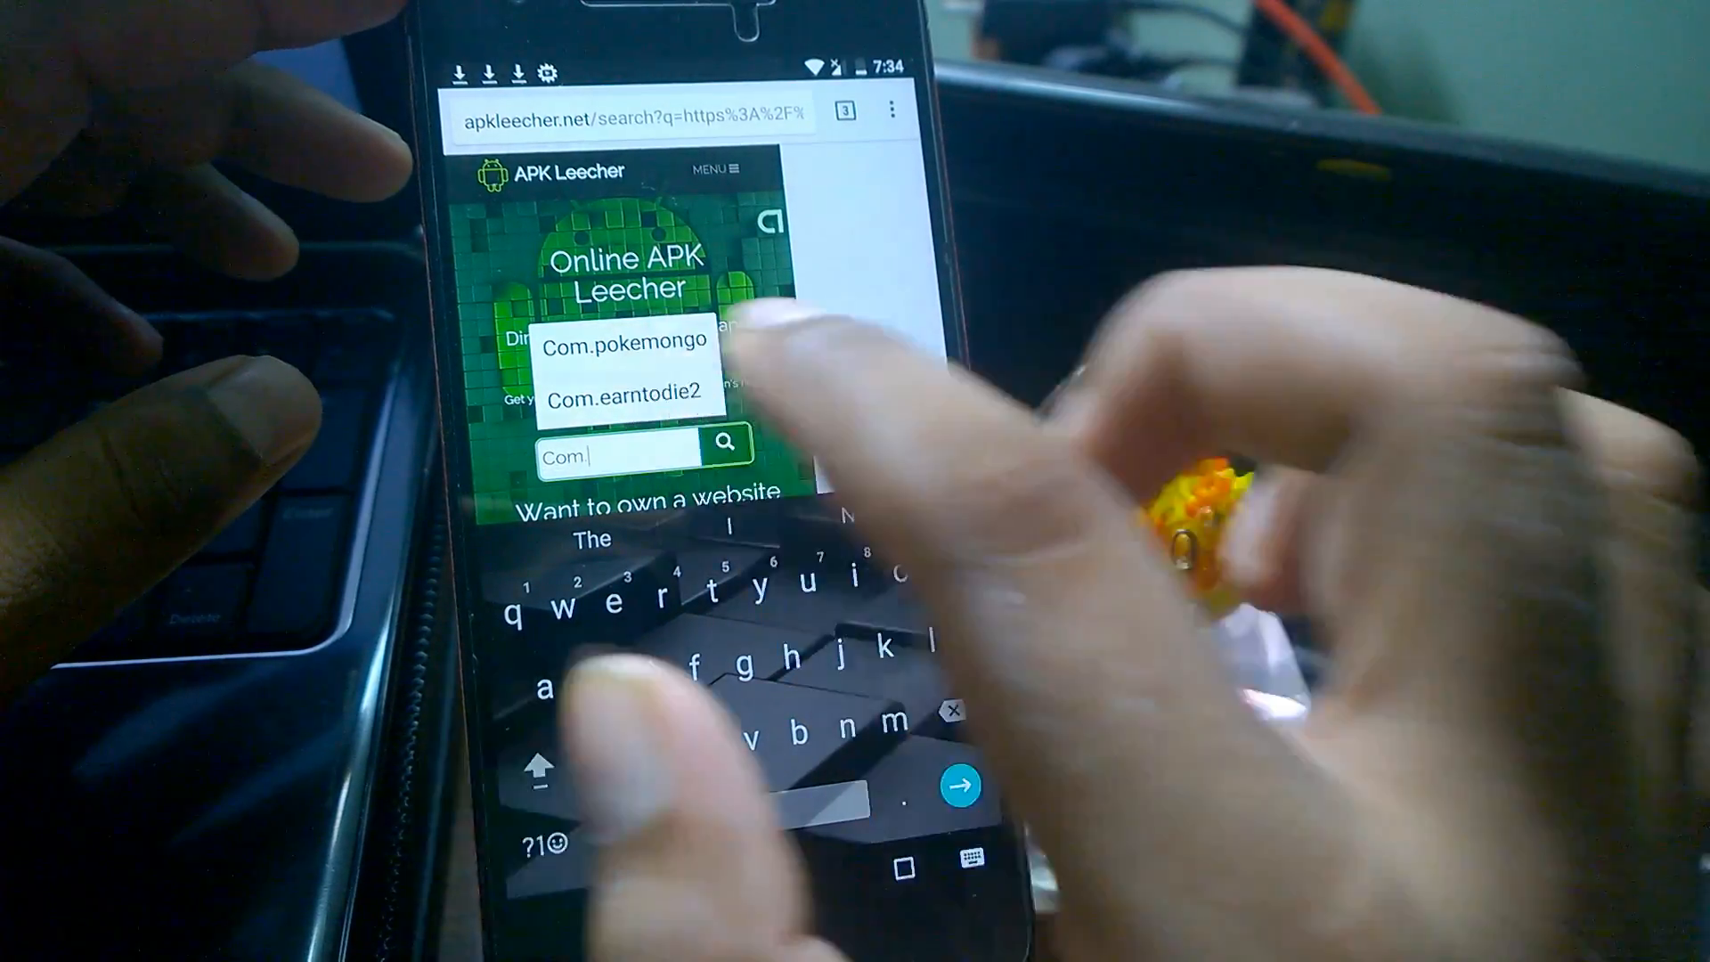
click(631, 395)
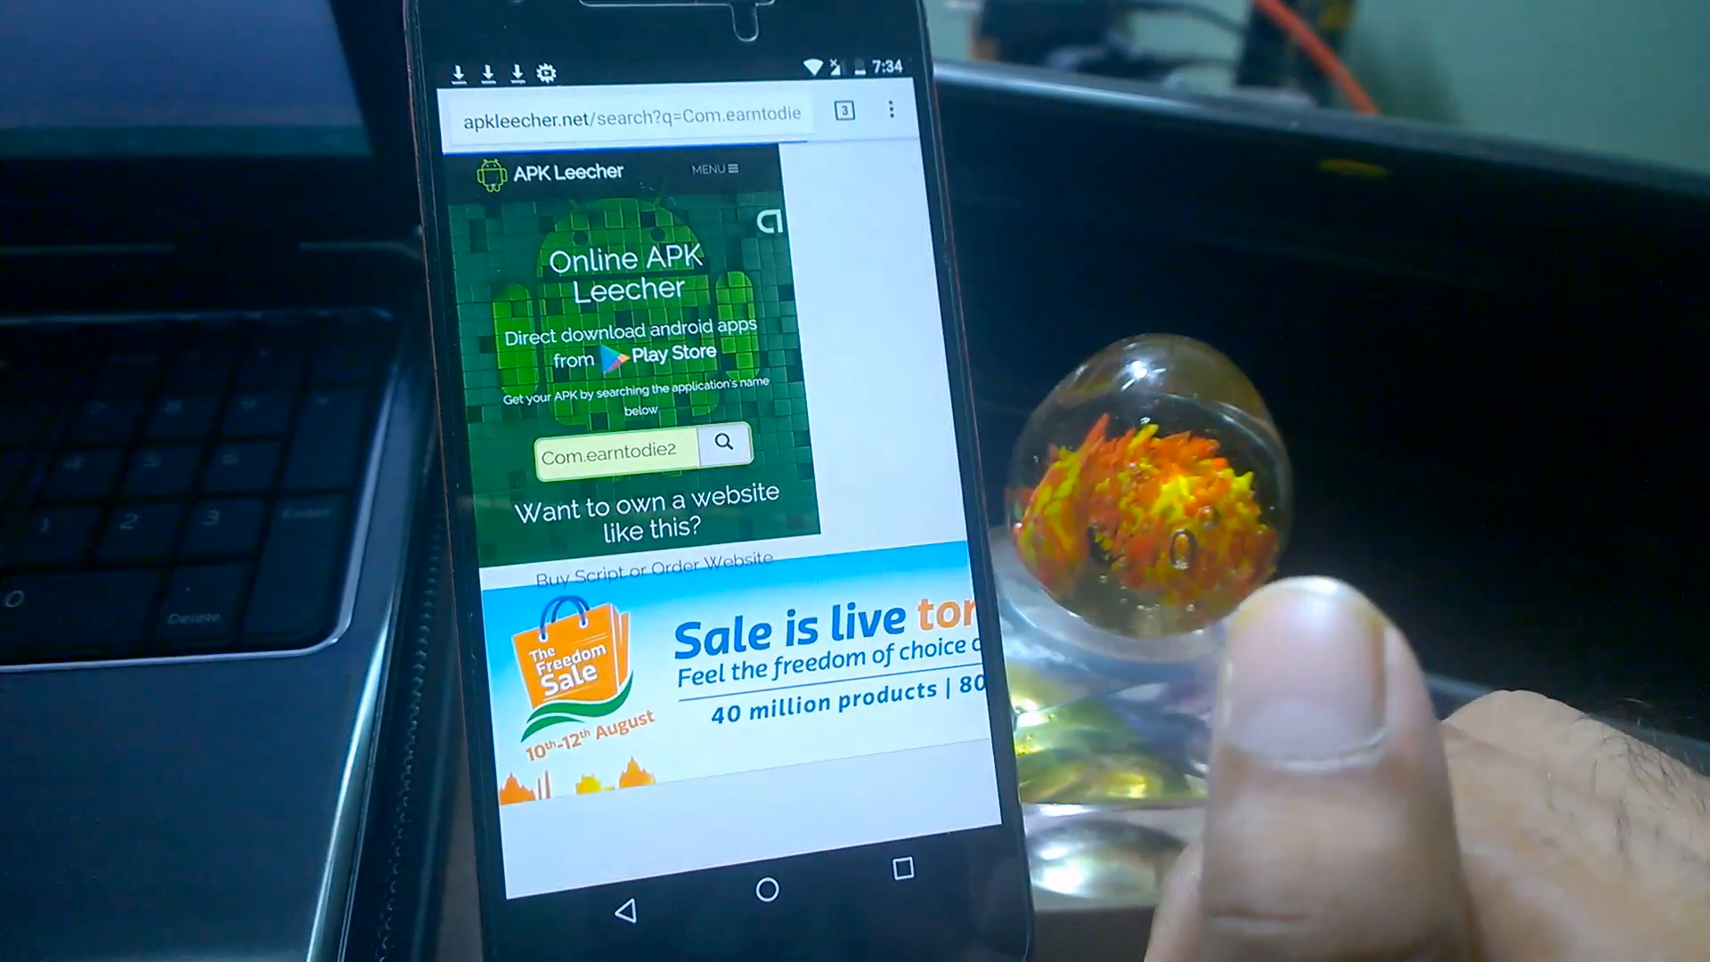
scroll(up, 3)
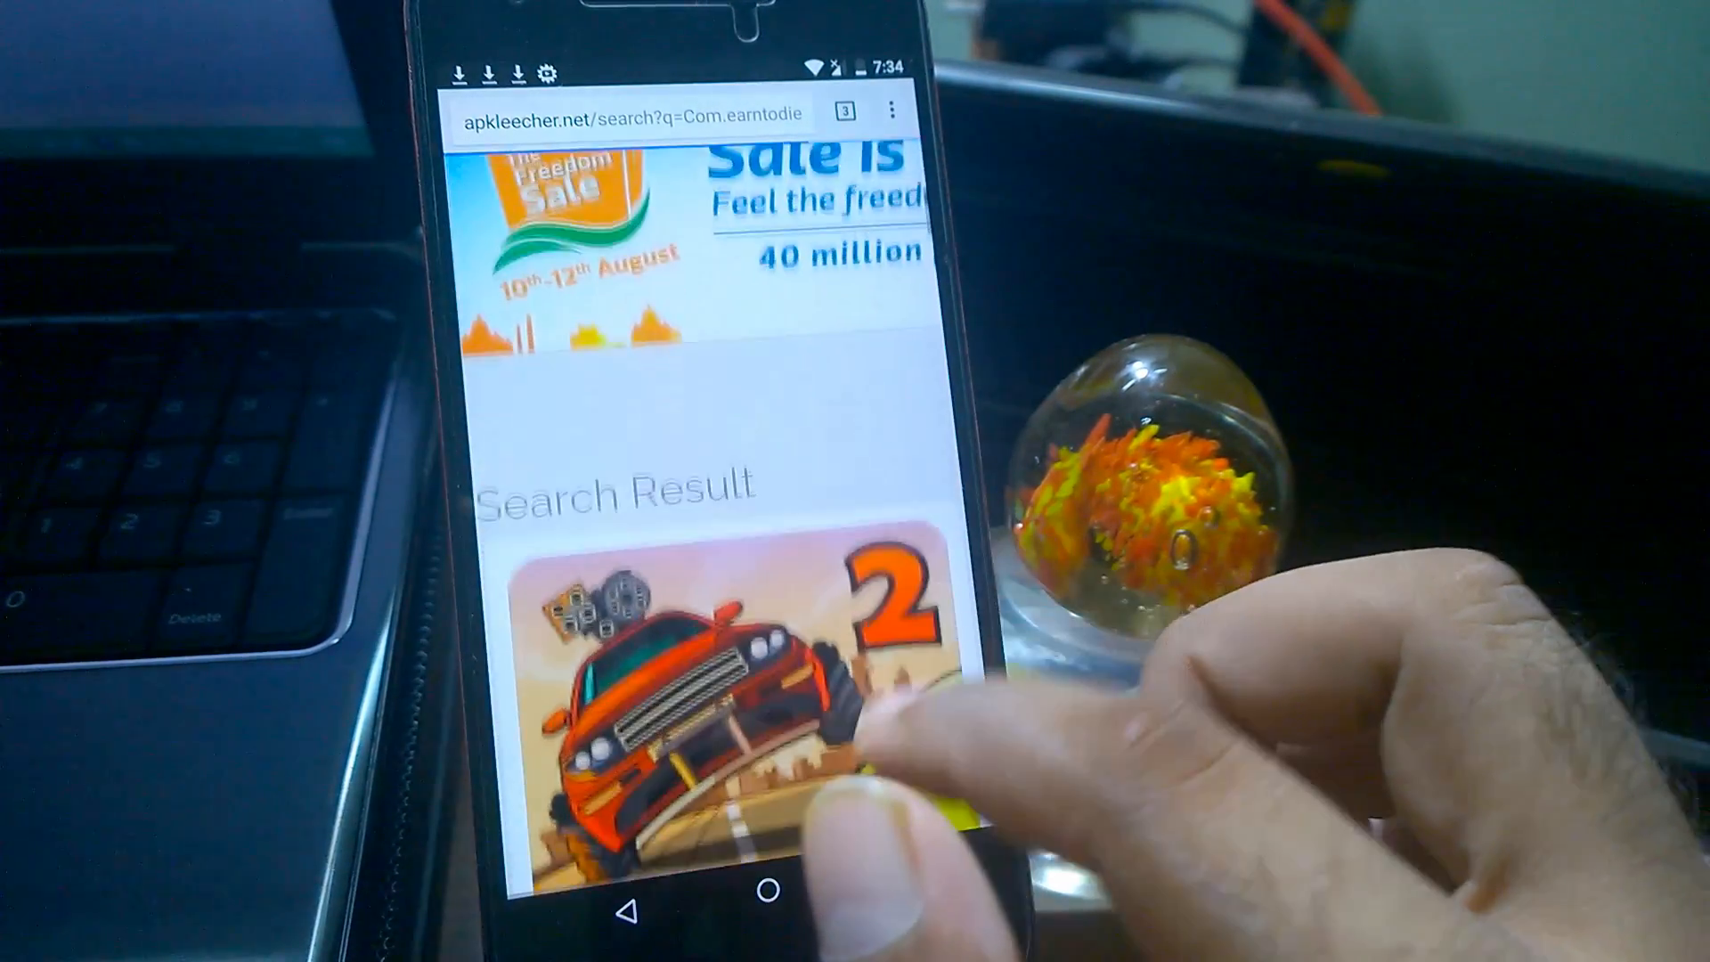
scroll(up, 3)
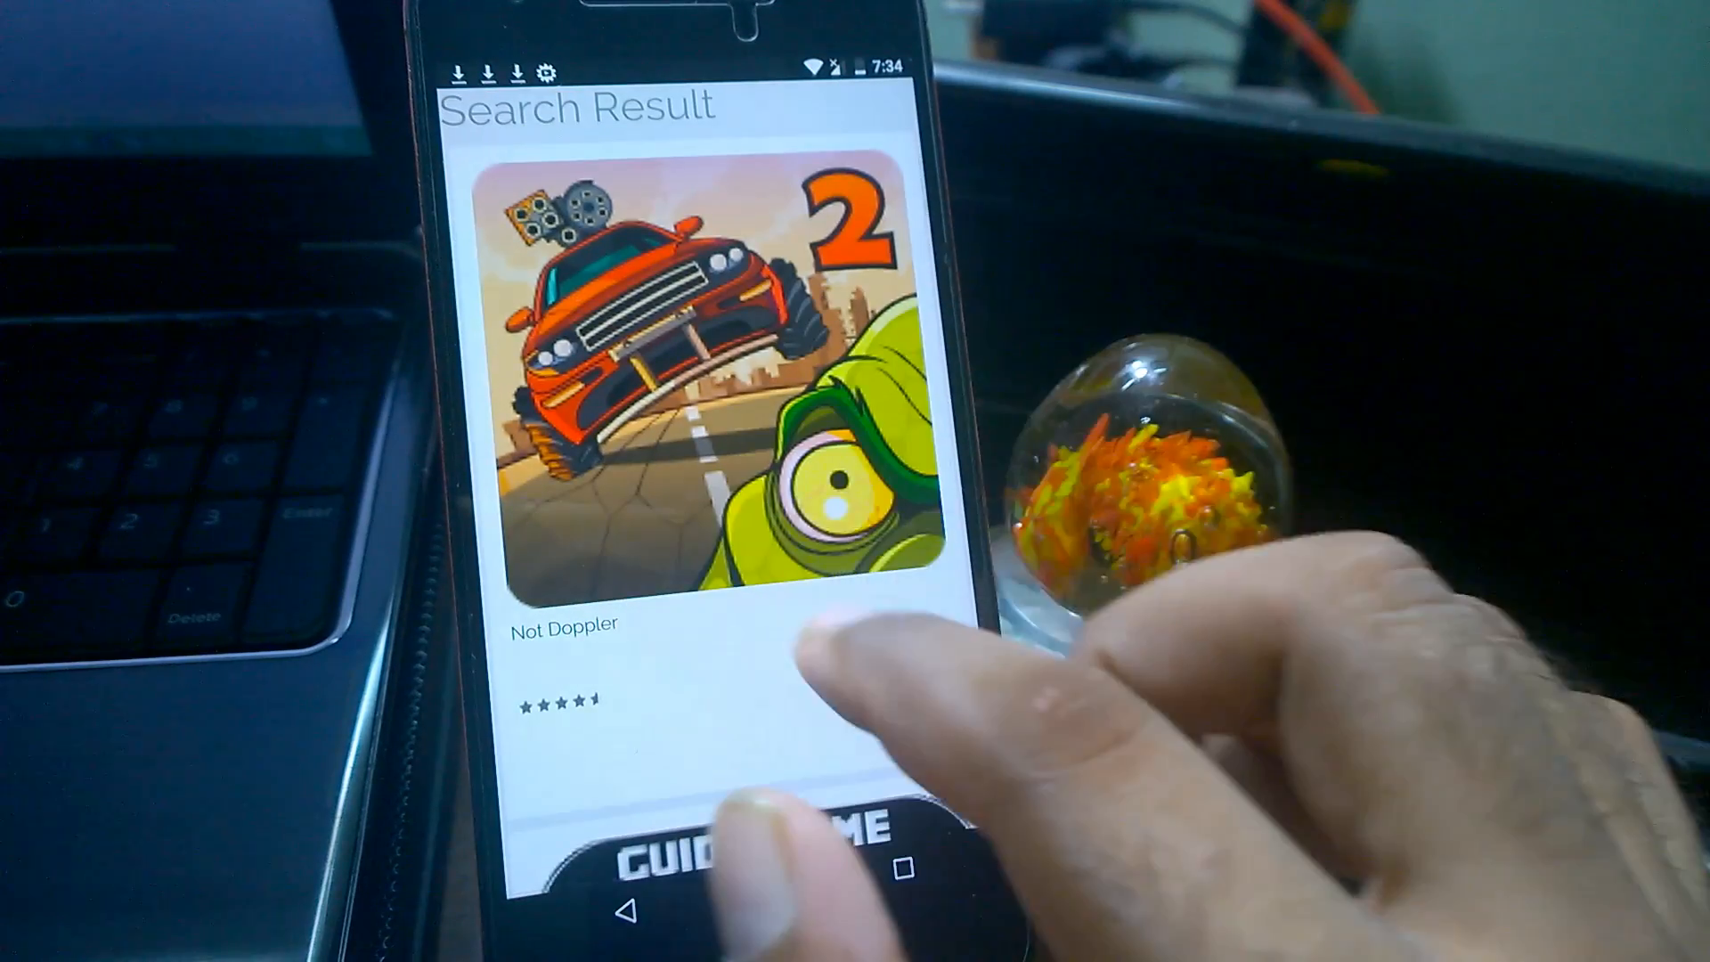
scroll(up, 3)
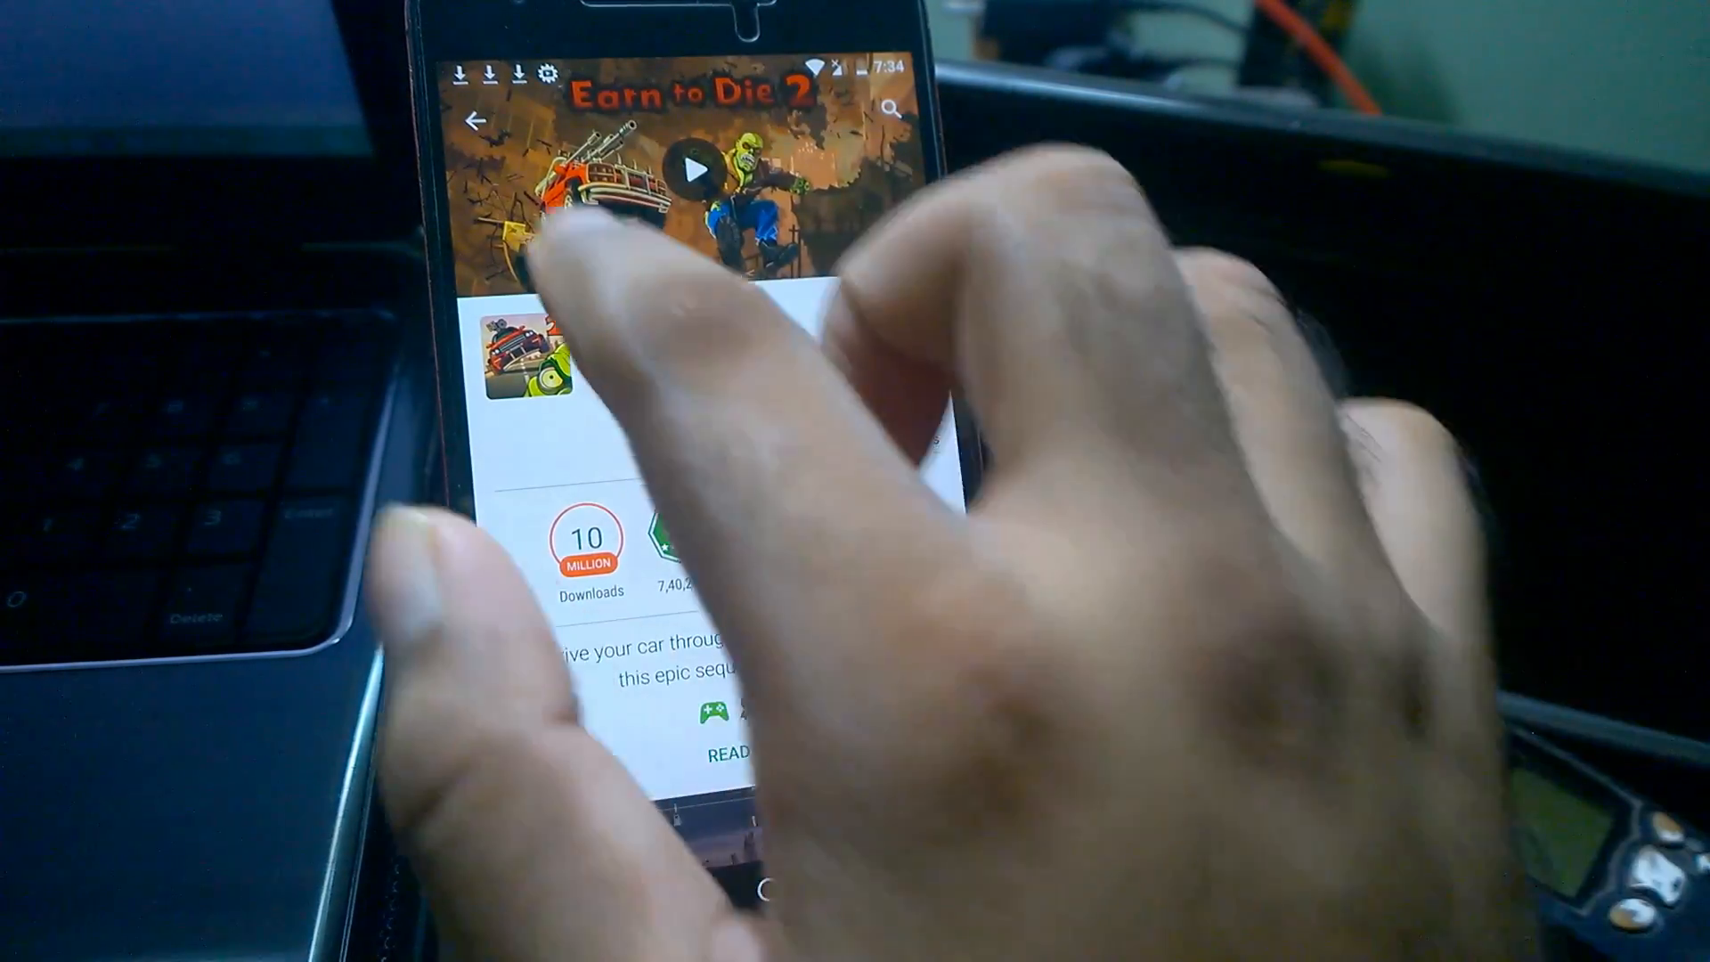
click(473, 121)
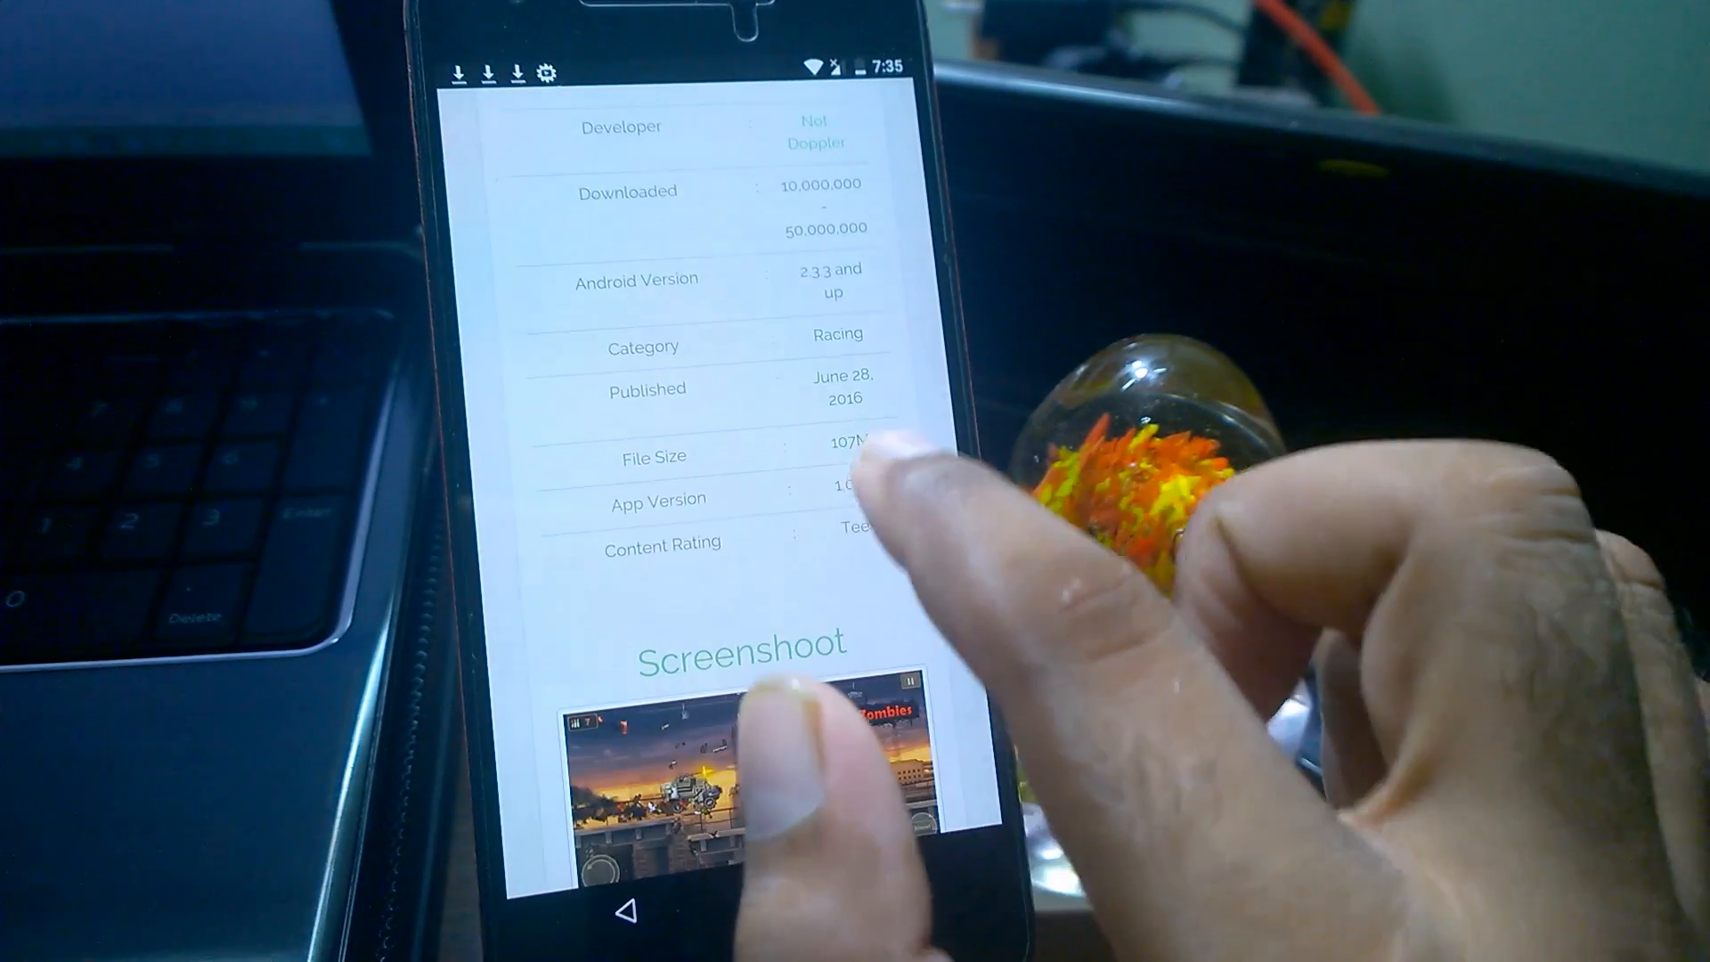
scroll(down, 3)
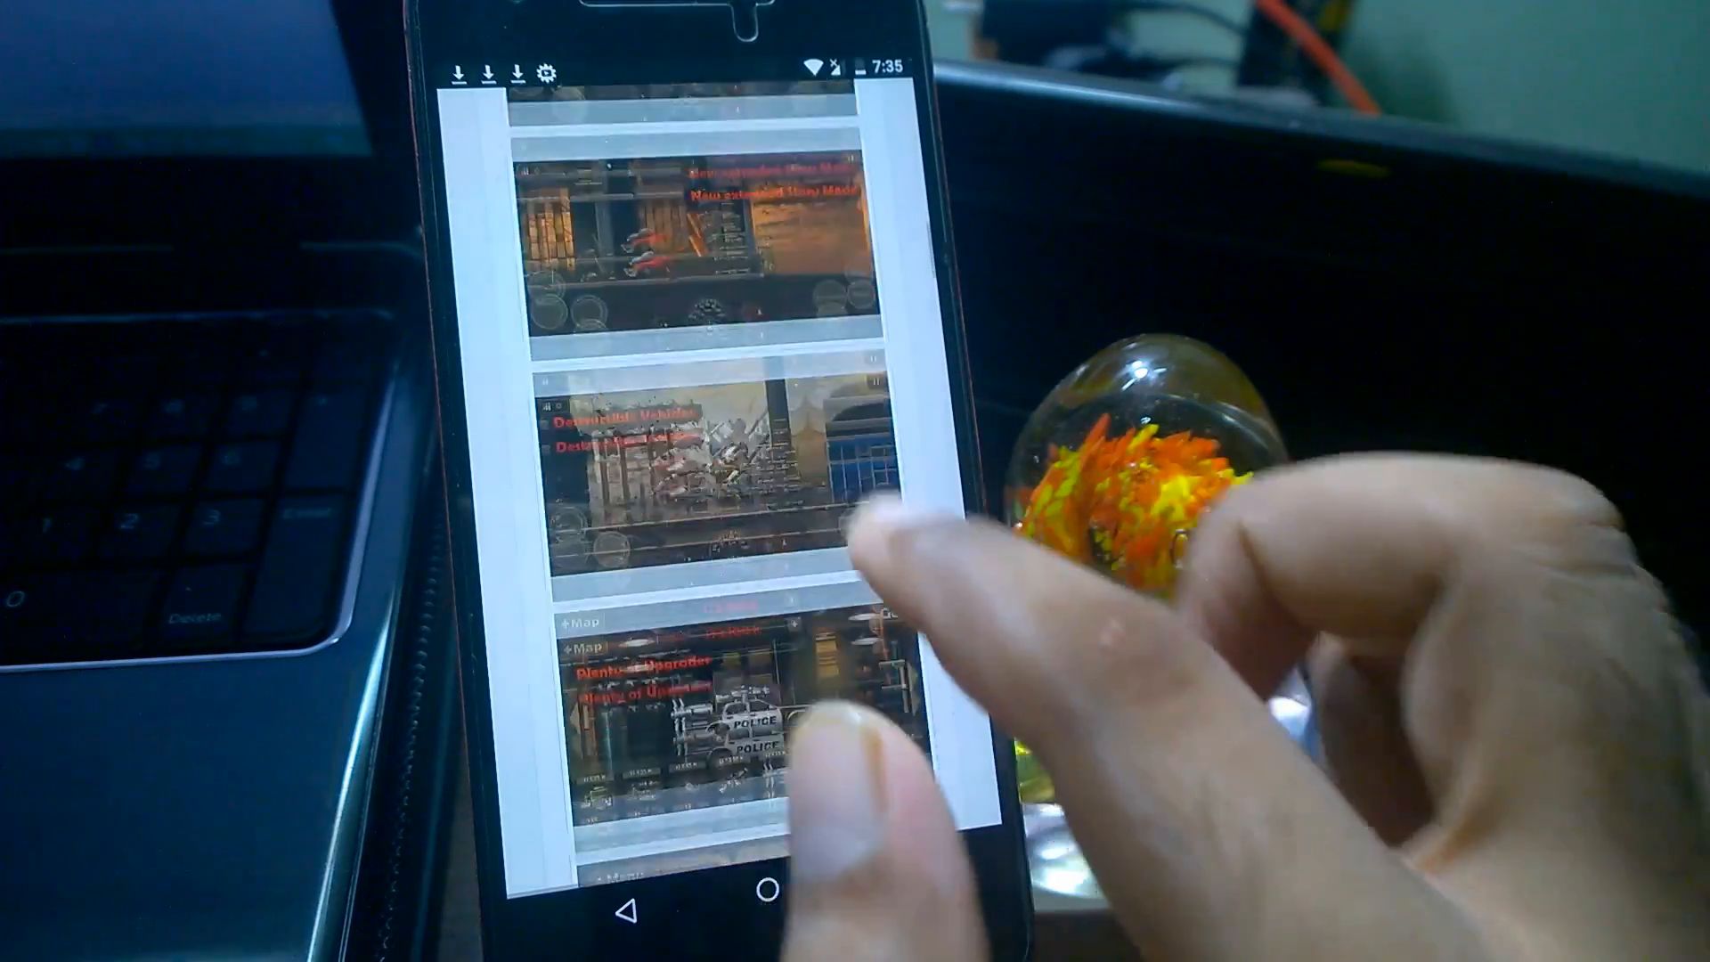
scroll(up, 3)
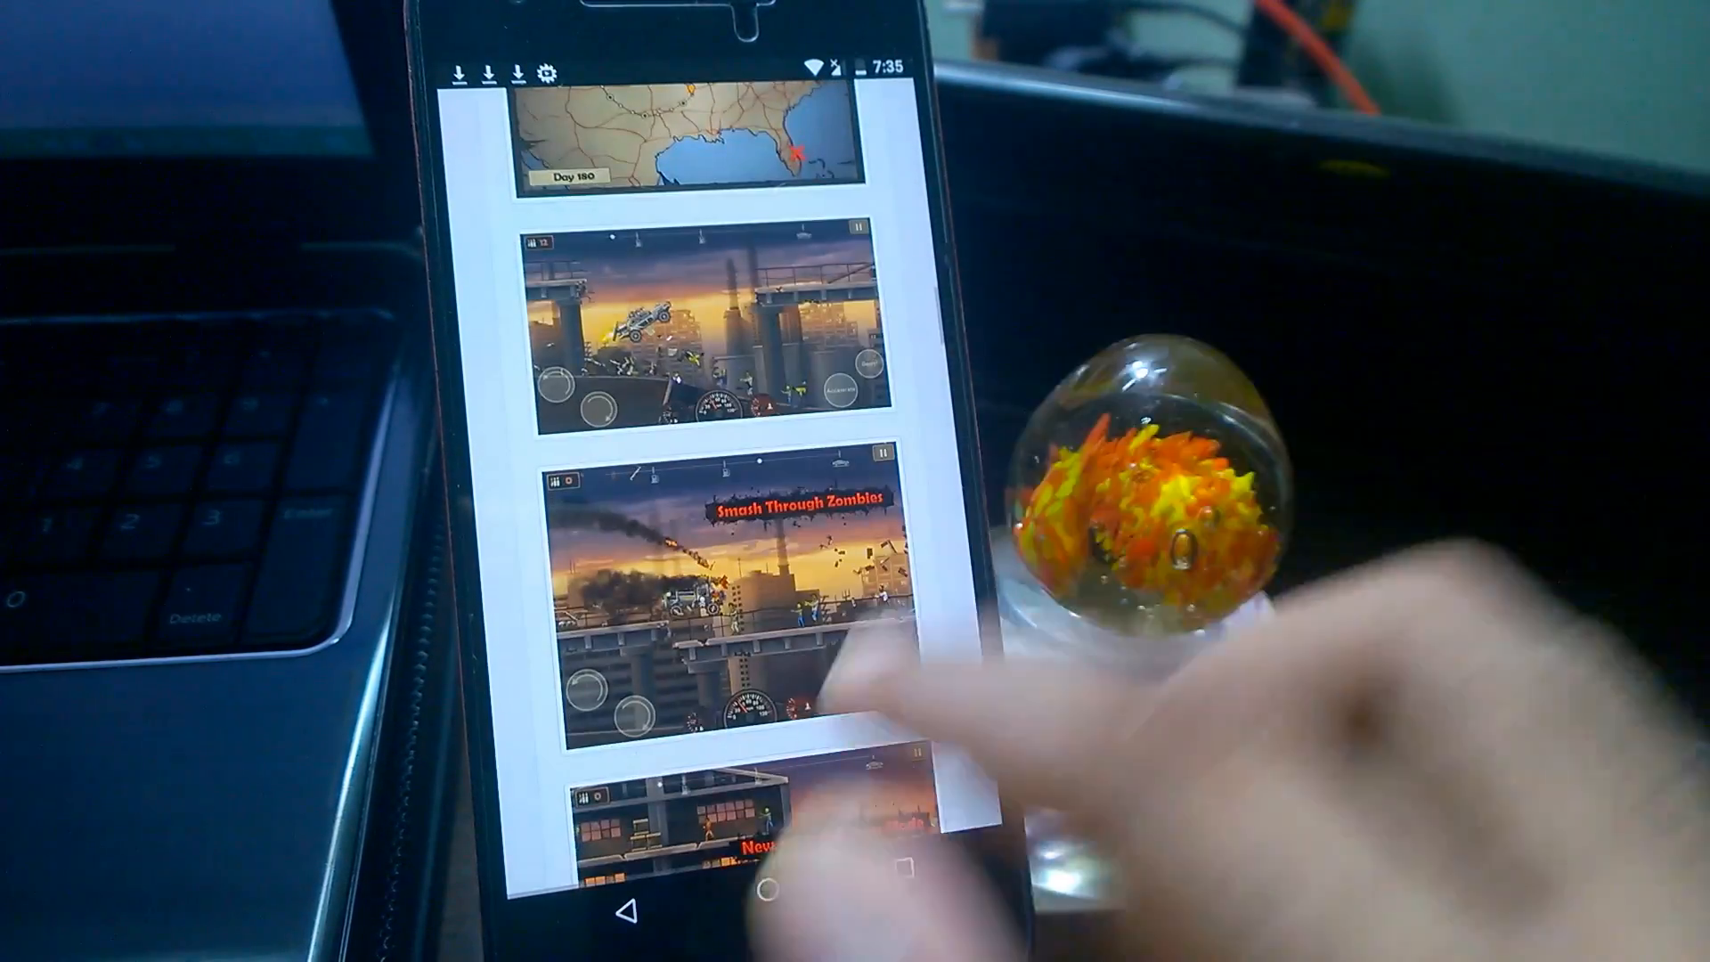